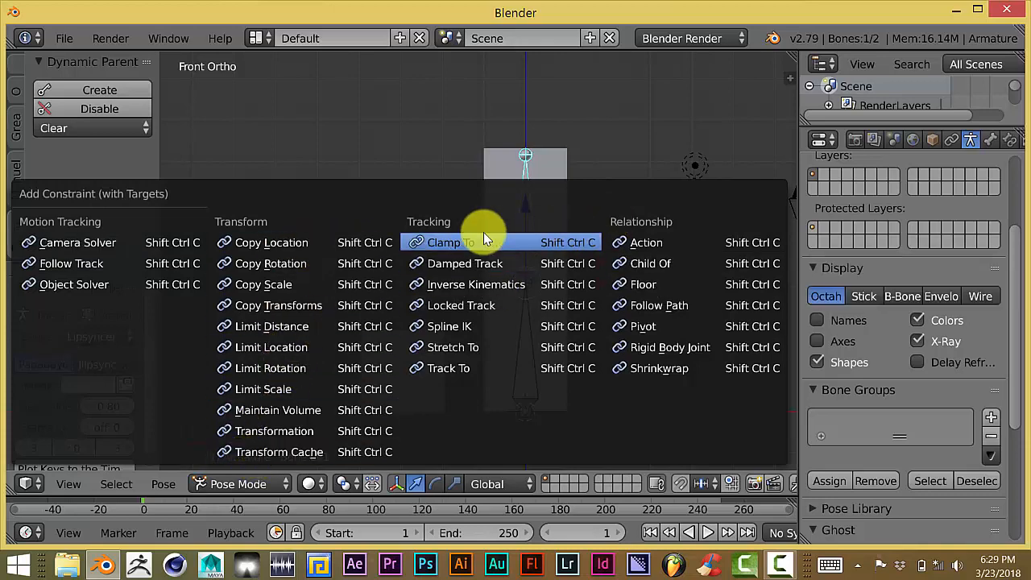
Dismiss the Add Constraint menu without adding a constraint
{"action": "left_click", "coordinate": [448, 242]}
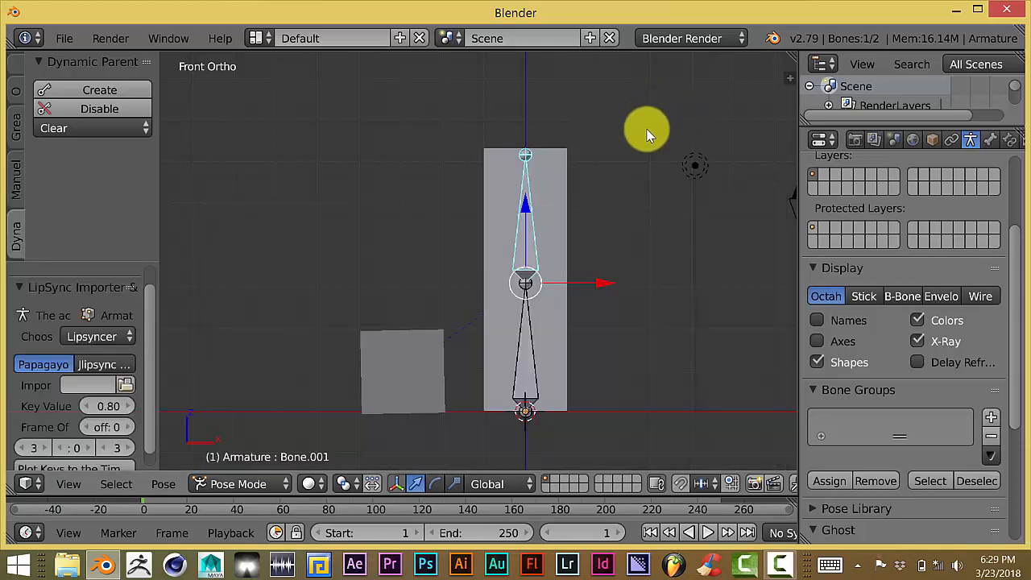
{"action": "mouse_move", "coordinate": [551, 129]}
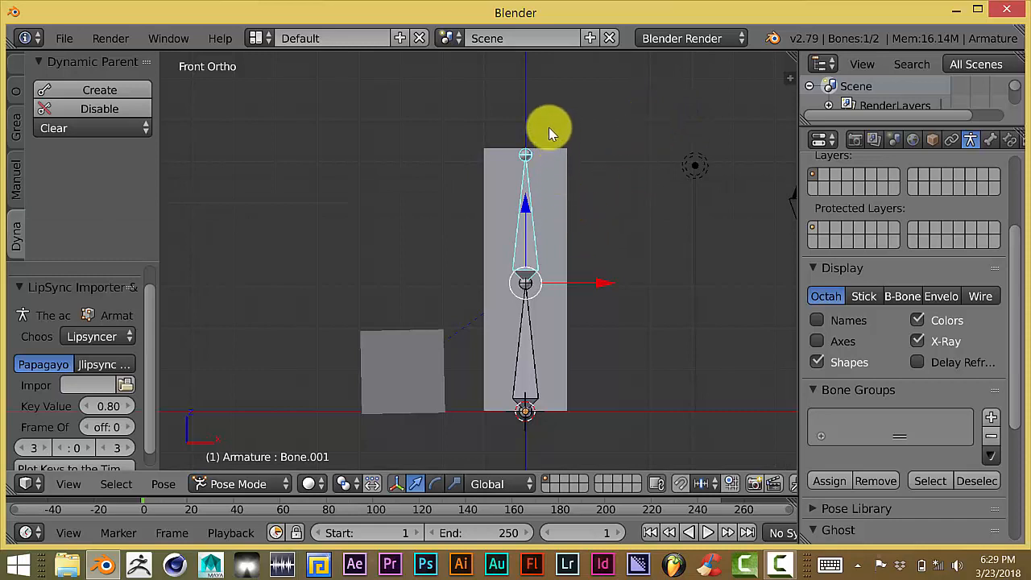
{"action": "mouse_move", "coordinate": [252, 281]}
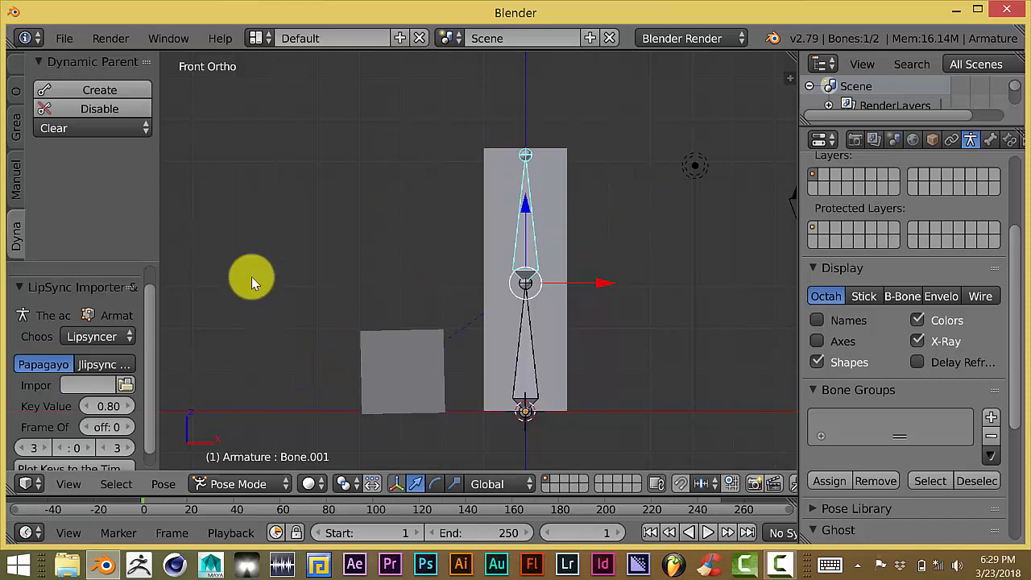
{"action": "mouse_move", "coordinate": [371, 180]}
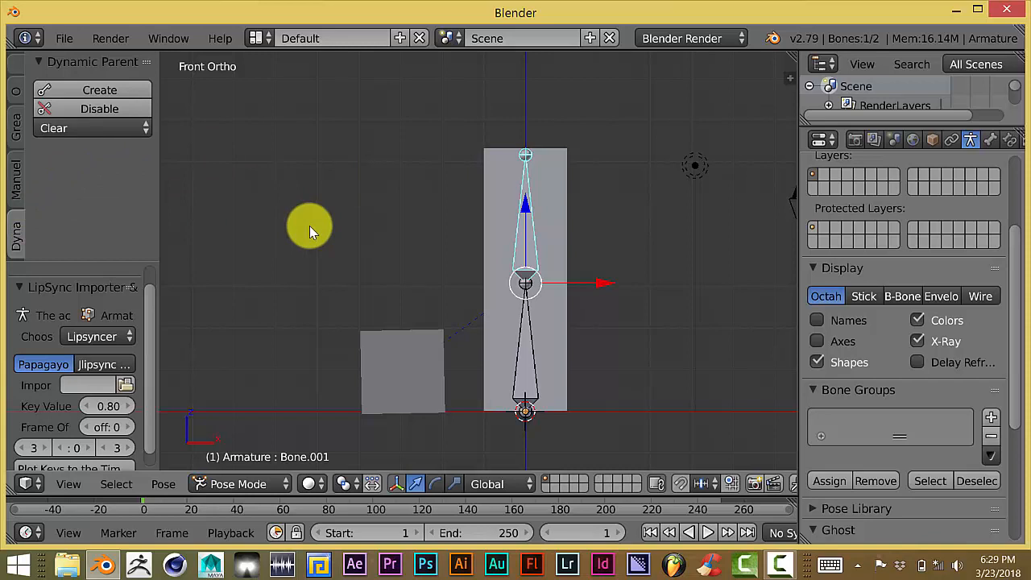
{"action": "mouse_move", "coordinate": [113, 257]}
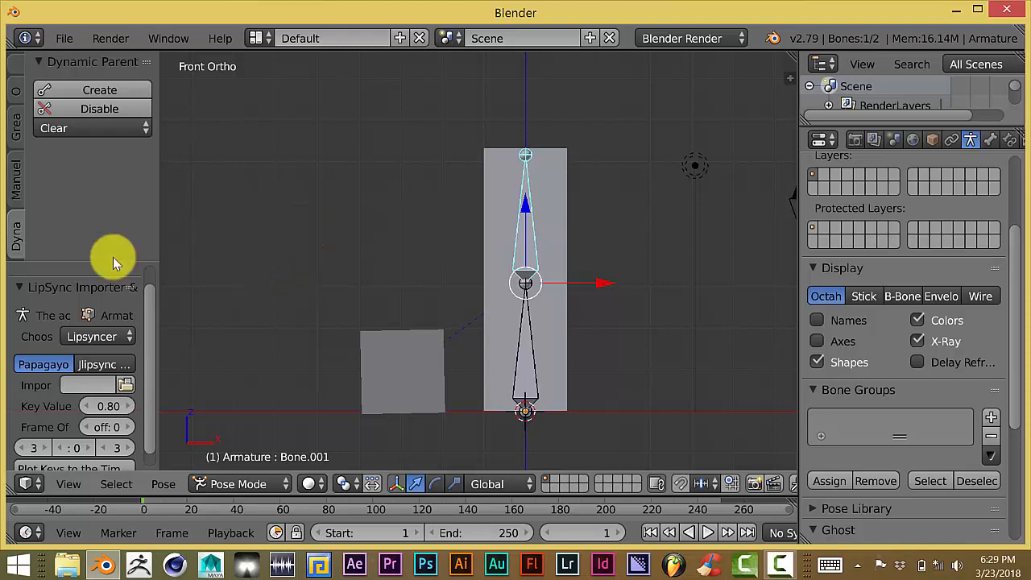
Bring up User Preferences from the File menu to view the Dynamic Parent add-on
{"action": "left_click", "coordinate": [65, 38]}
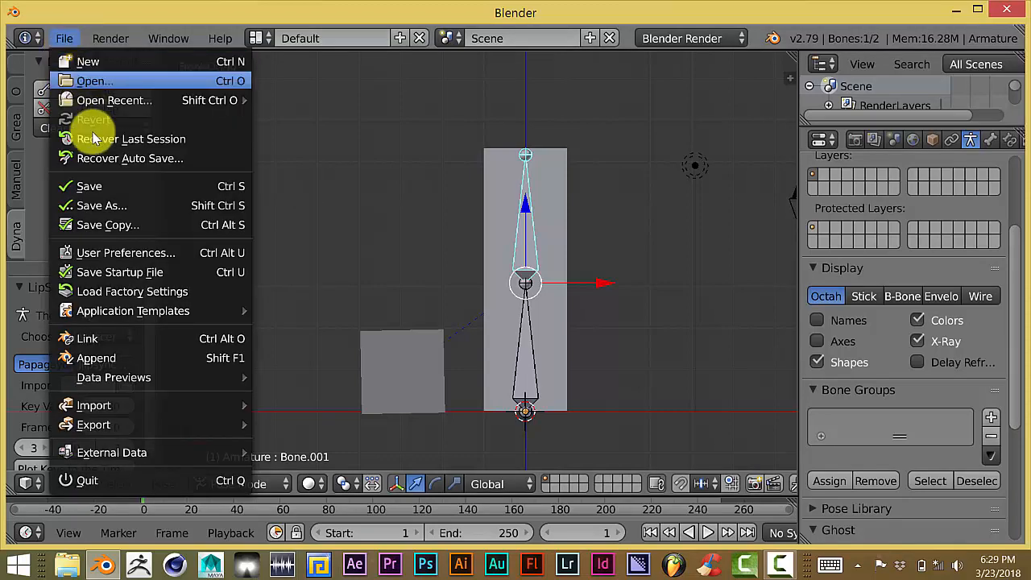
{"action": "left_click", "coordinate": [125, 251]}
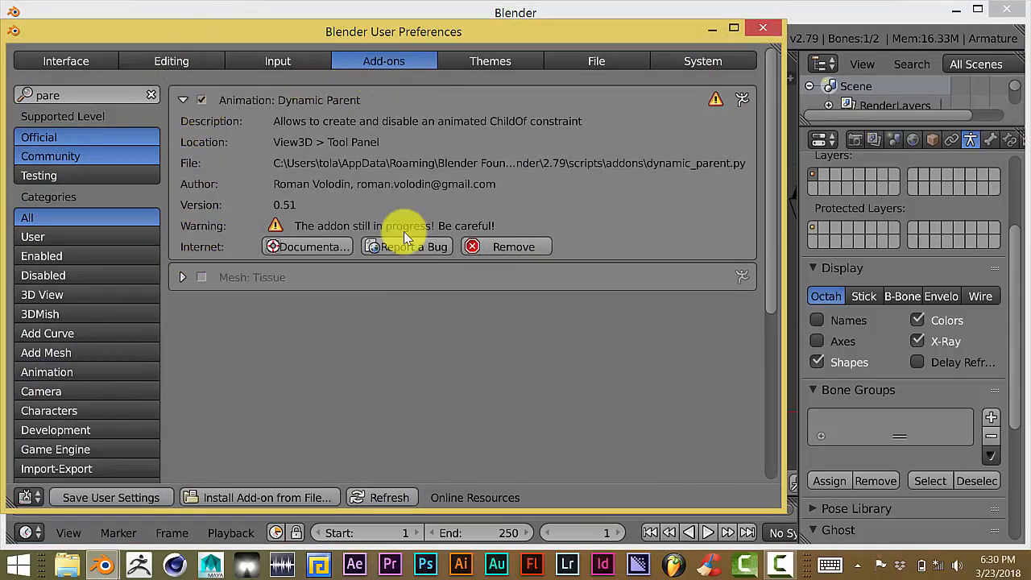
{"action": "mouse_move", "coordinate": [255, 503]}
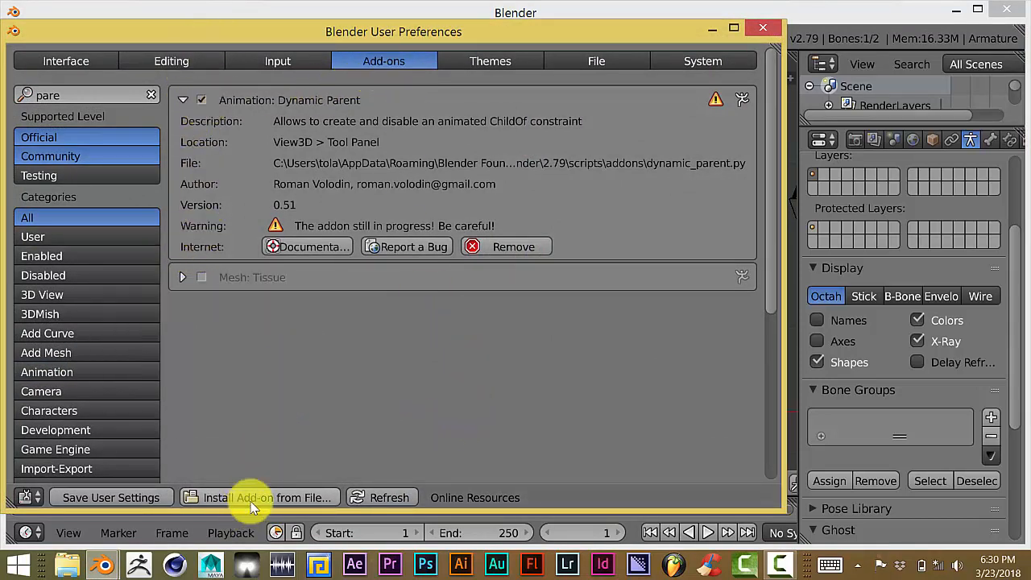
{"action": "mouse_move", "coordinate": [303, 113]}
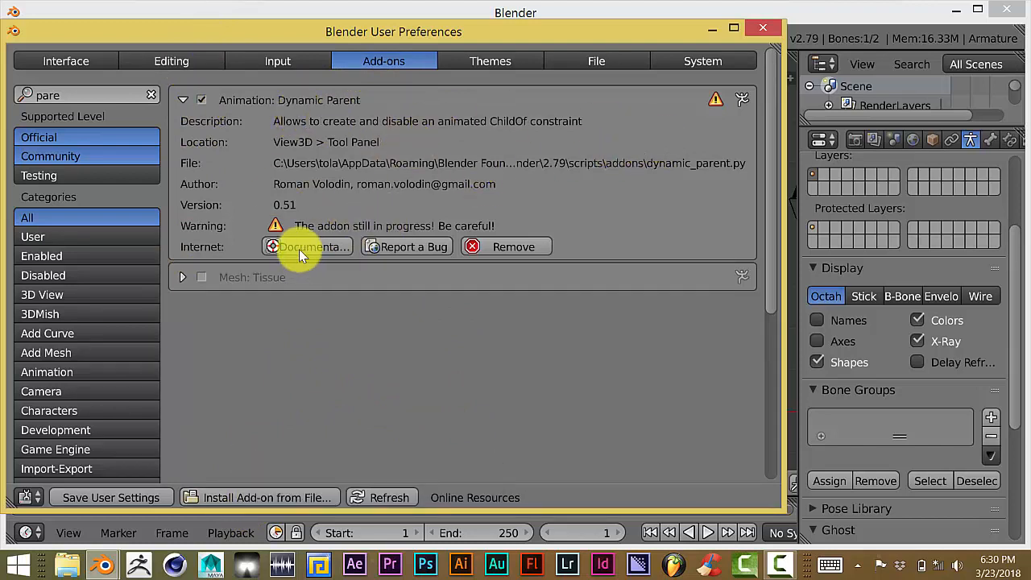
{"action": "mouse_move", "coordinate": [200, 100]}
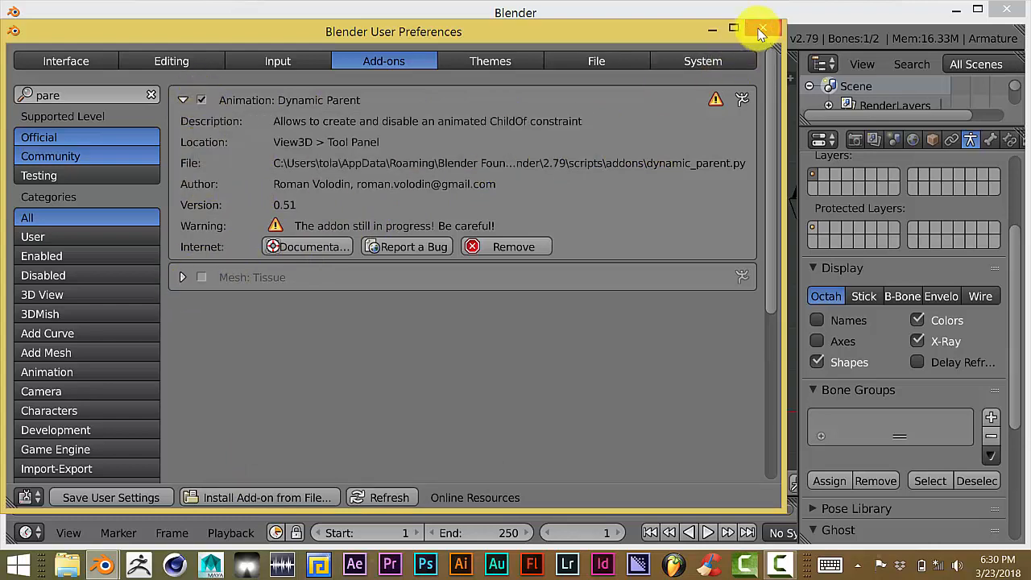
Close preferences and return to the Dyna tab after a detour to Grease Pencil
{"action": "left_click", "coordinate": [761, 29]}
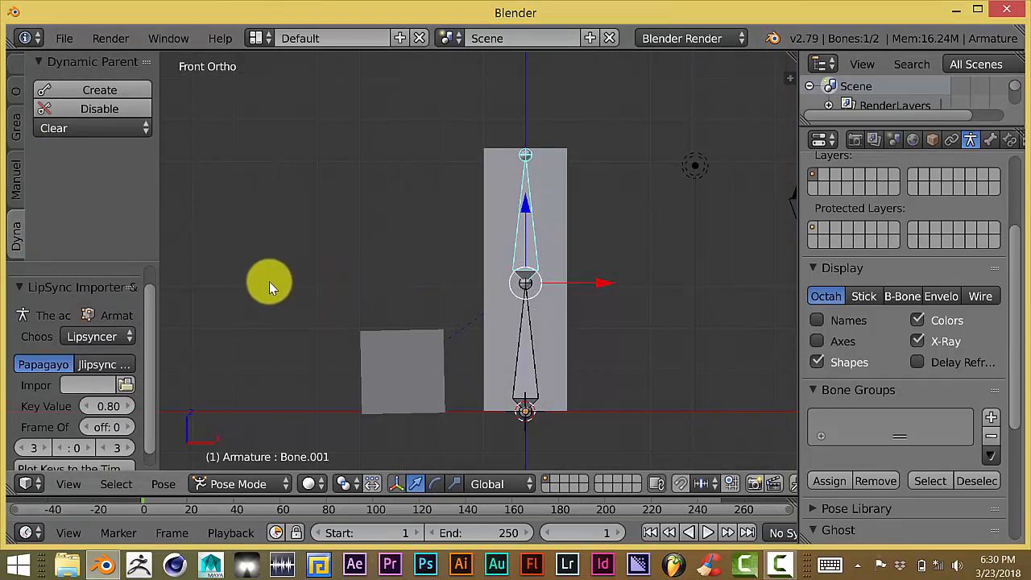
{"action": "mouse_move", "coordinate": [40, 129]}
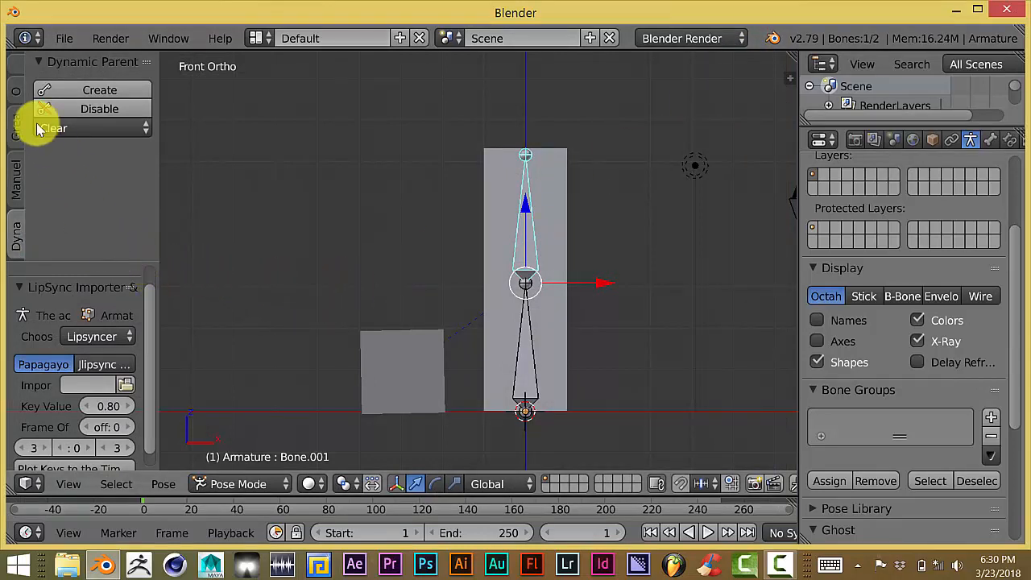
{"action": "left_click", "coordinate": [14, 126]}
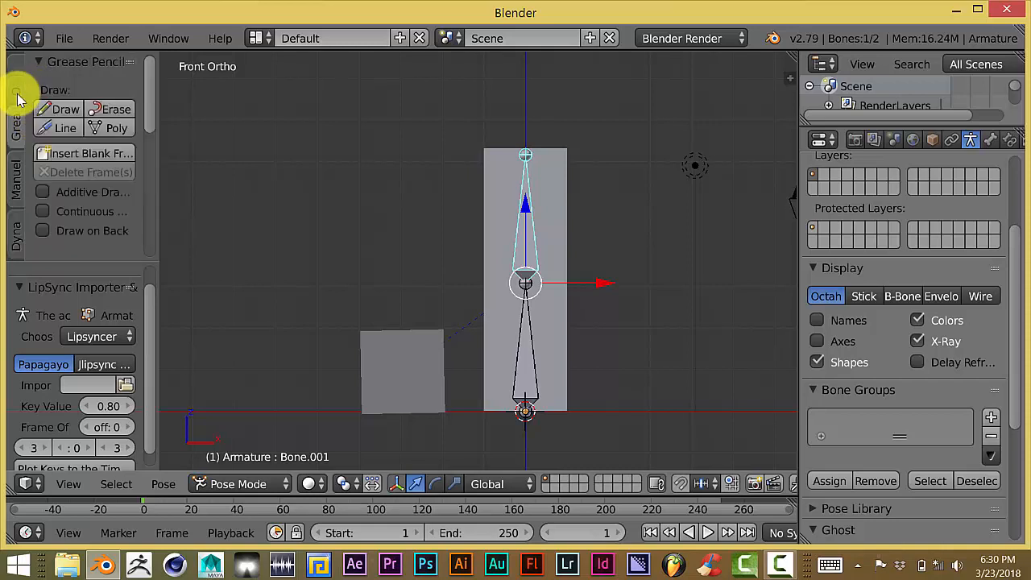
{"action": "mouse_move", "coordinate": [15, 113]}
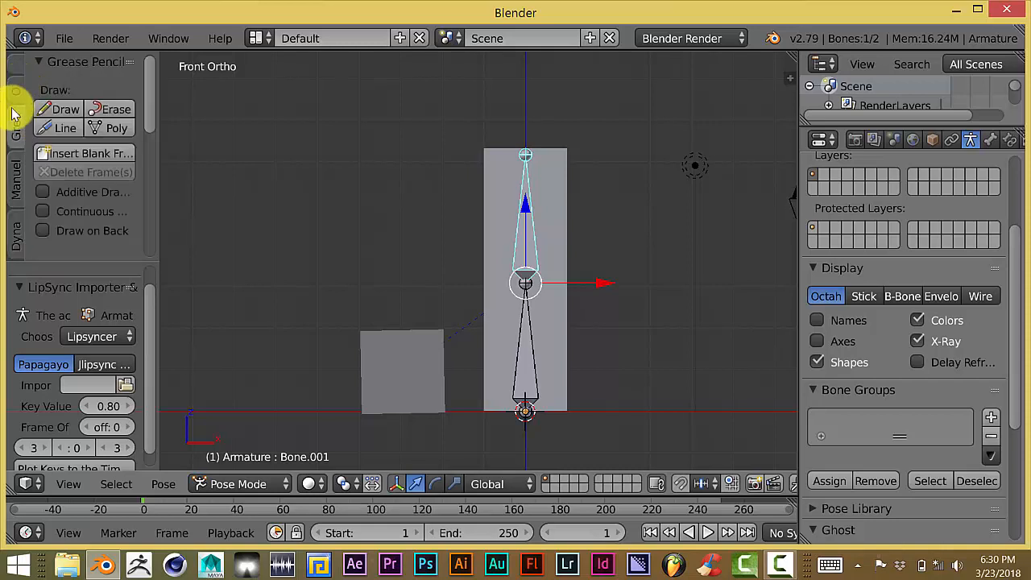
{"action": "left_click", "coordinate": [17, 133]}
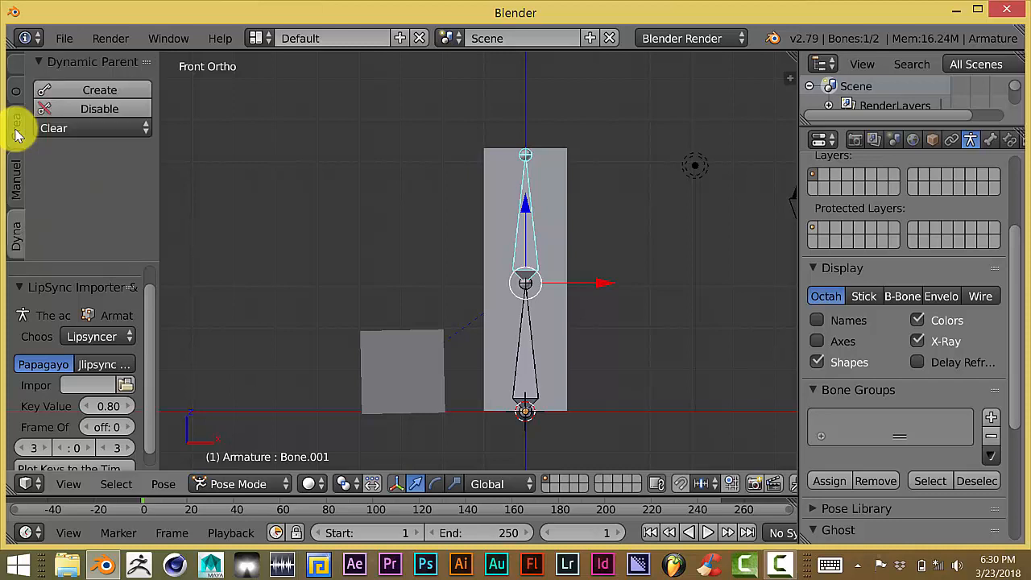
{"action": "mouse_move", "coordinate": [619, 329]}
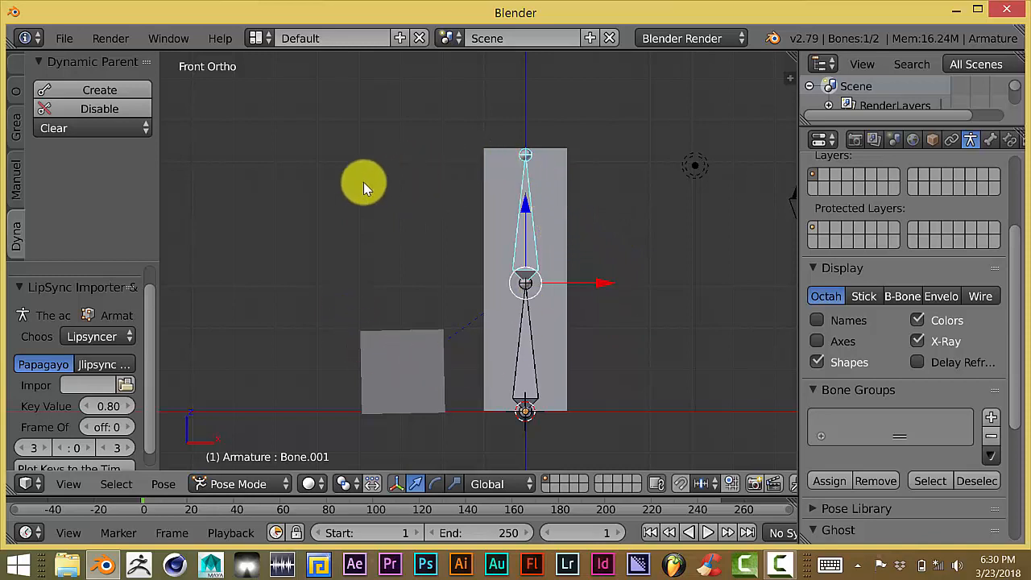
{"action": "mouse_move", "coordinate": [66, 224]}
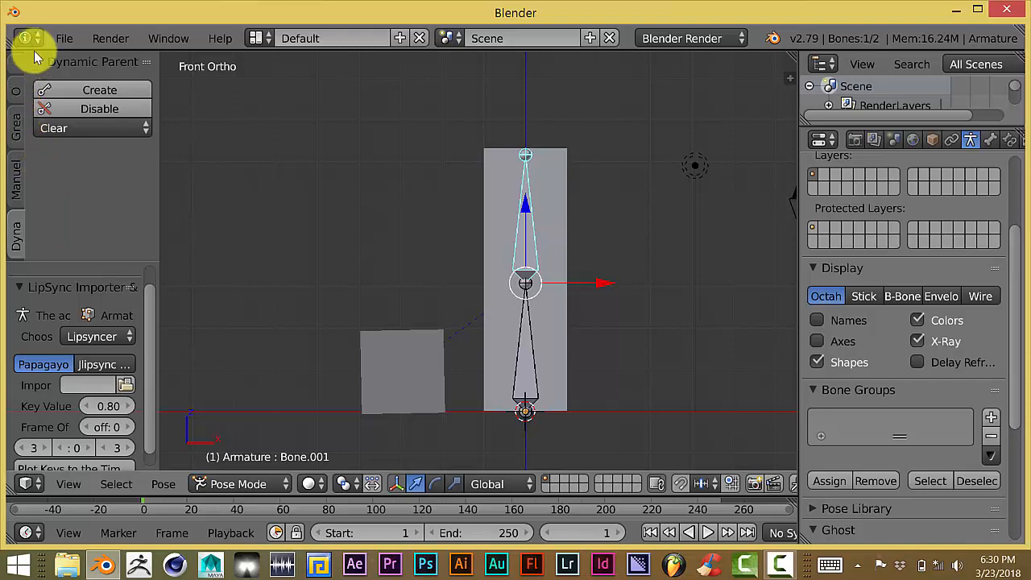
{"action": "left_click", "coordinate": [64, 38]}
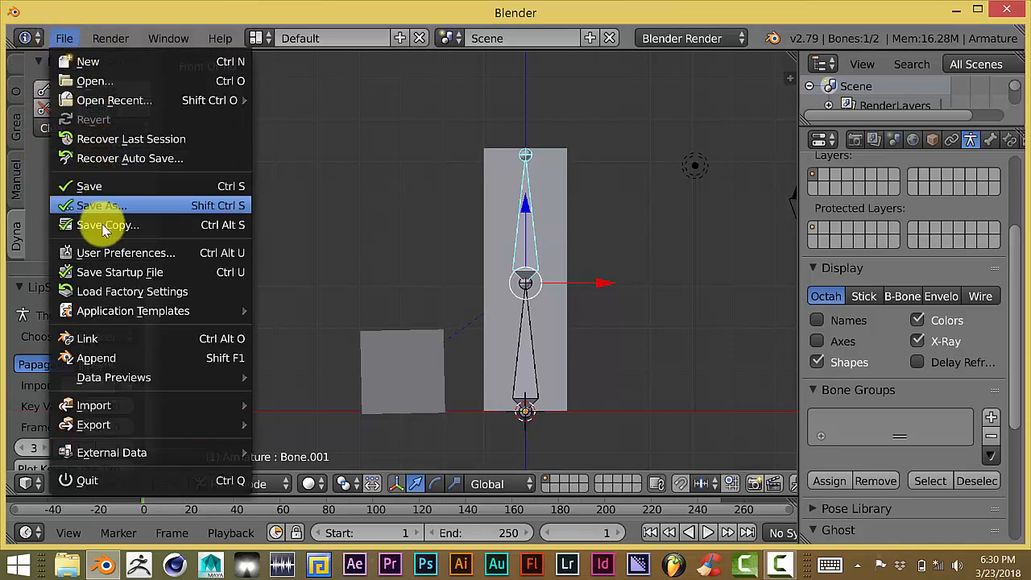
{"action": "left_click", "coordinate": [126, 252]}
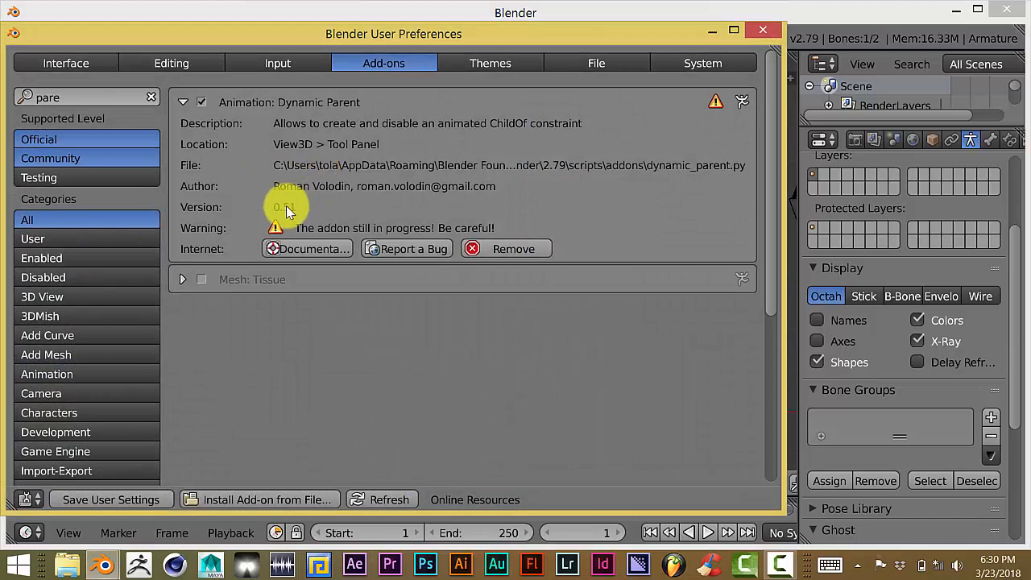
{"action": "mouse_move", "coordinate": [403, 198]}
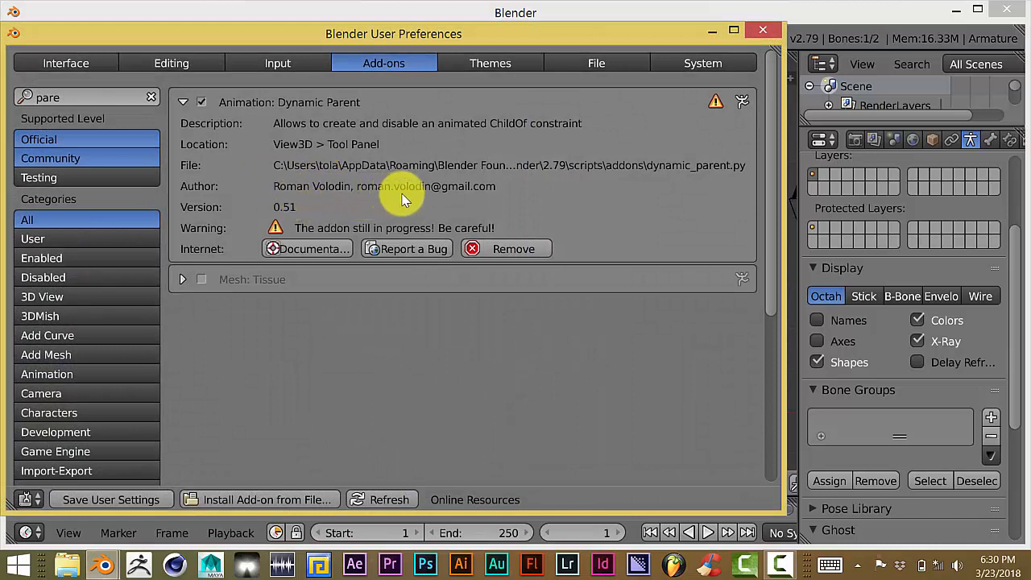
{"action": "mouse_move", "coordinate": [309, 194]}
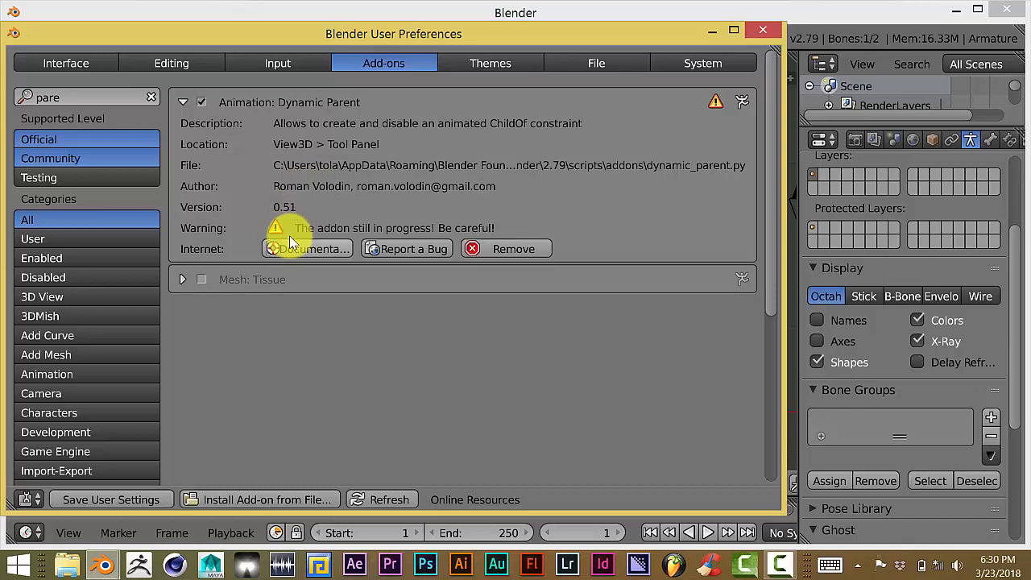
{"action": "mouse_move", "coordinate": [322, 196]}
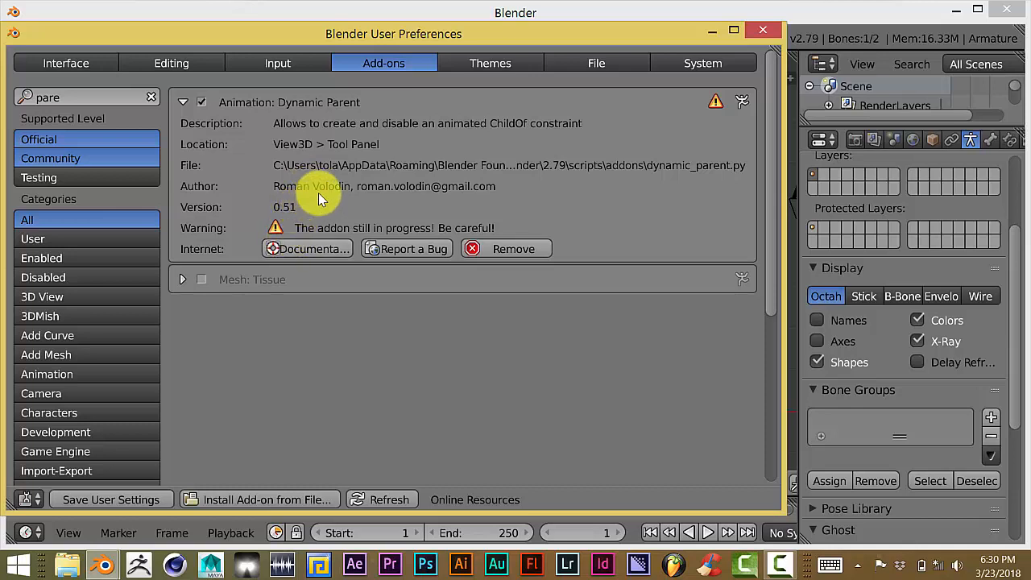
{"action": "mouse_move", "coordinate": [332, 202]}
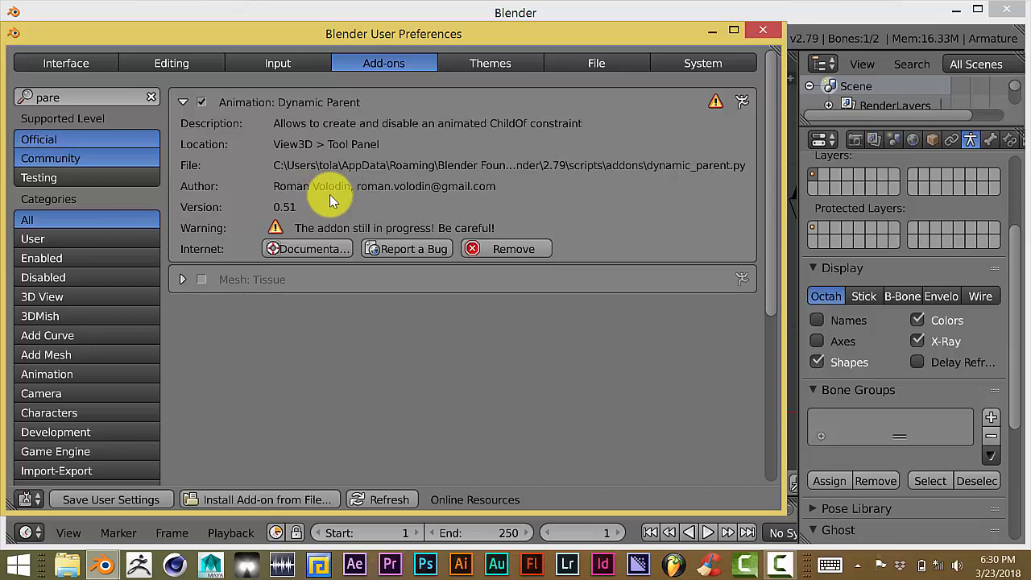
{"action": "mouse_move", "coordinate": [588, 116]}
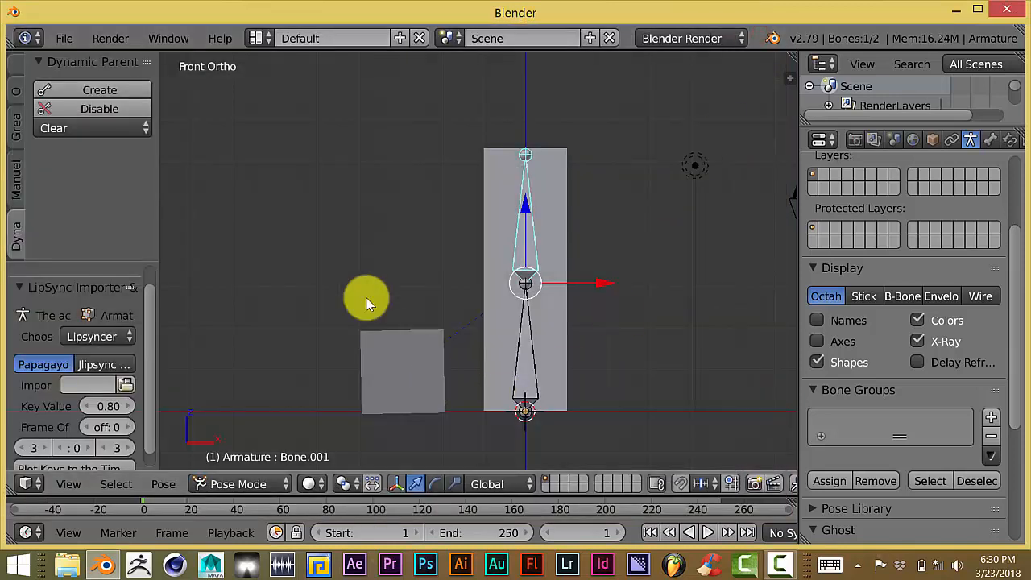
{"action": "mouse_move", "coordinate": [413, 193]}
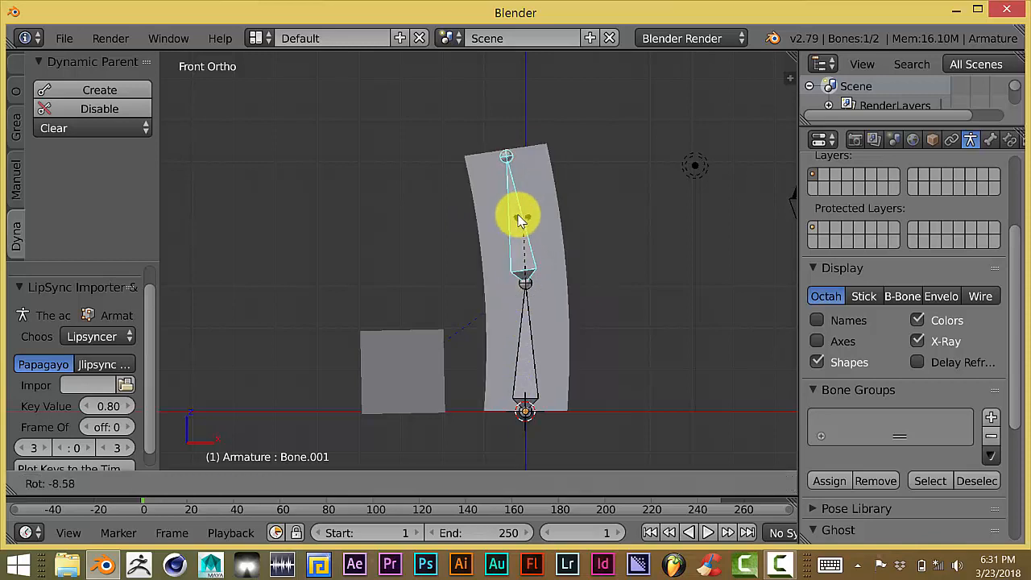
Rotate the upper bone to about -90.6° so the arm curls over the cube
{"action": "left_click_drag", "start_coordinate": [519, 218], "coordinate": [448, 271]}
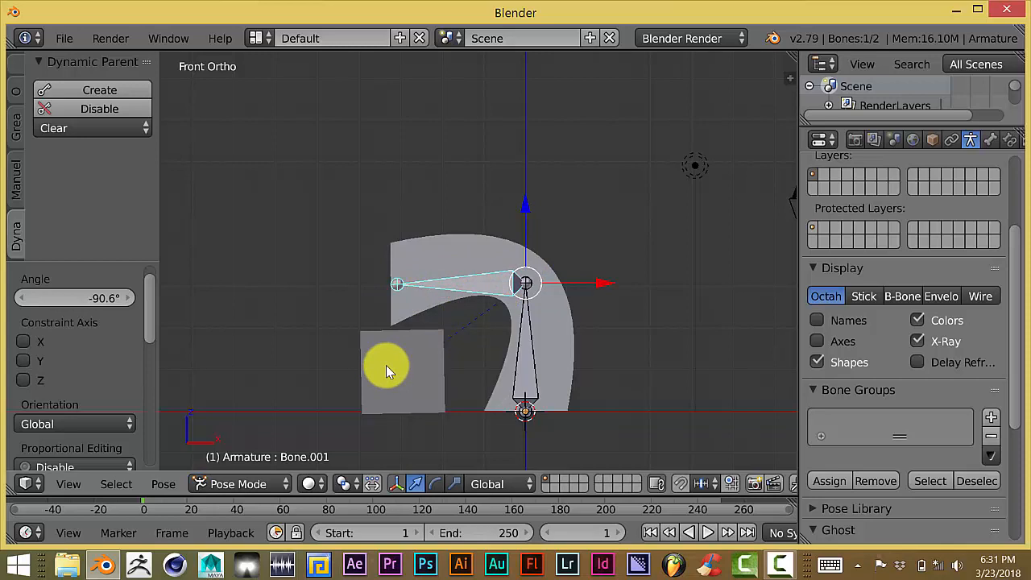
{"action": "mouse_move", "coordinate": [390, 369]}
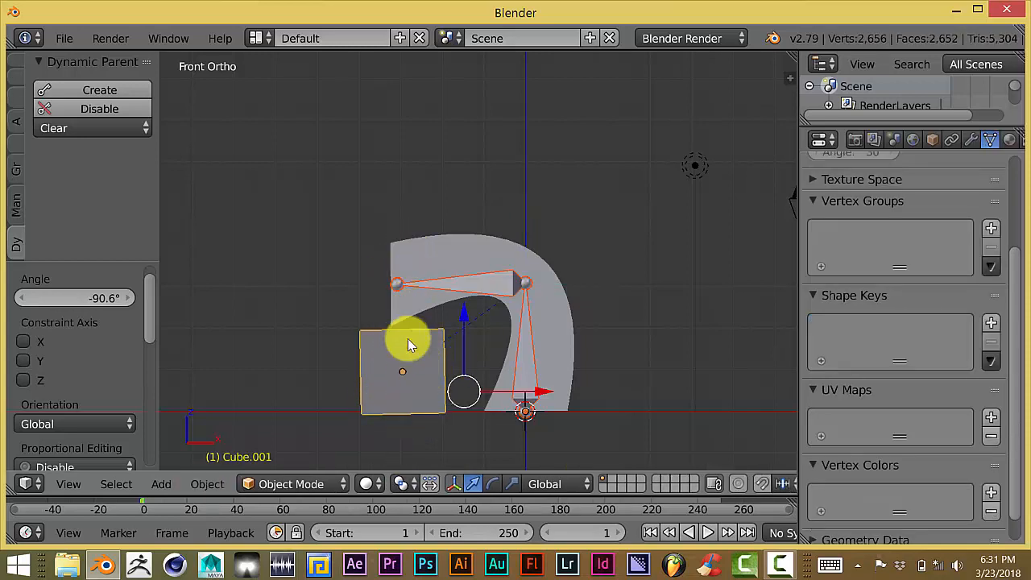
{"action": "left_click", "coordinate": [100, 90]}
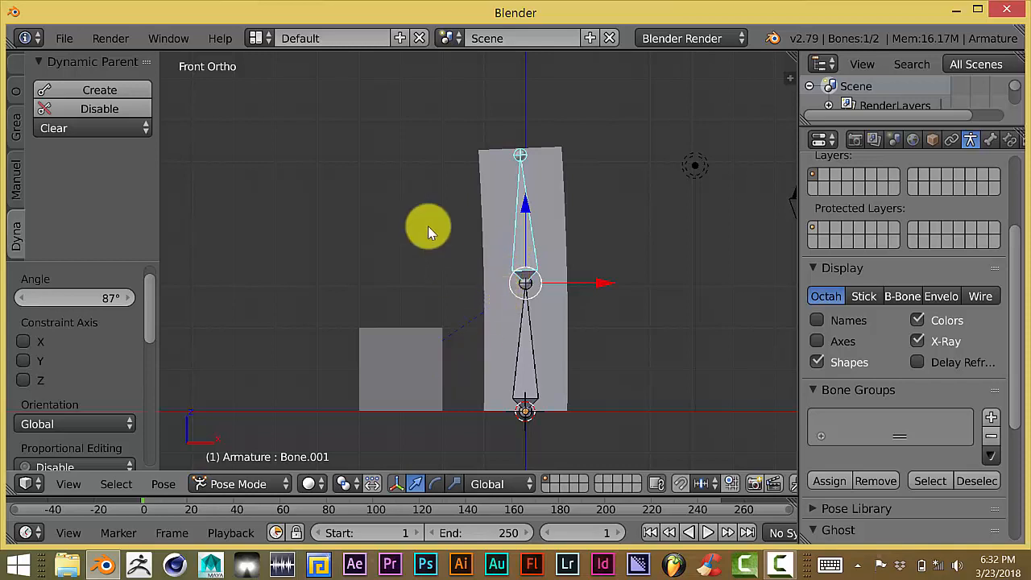
{"action": "mouse_move", "coordinate": [372, 216]}
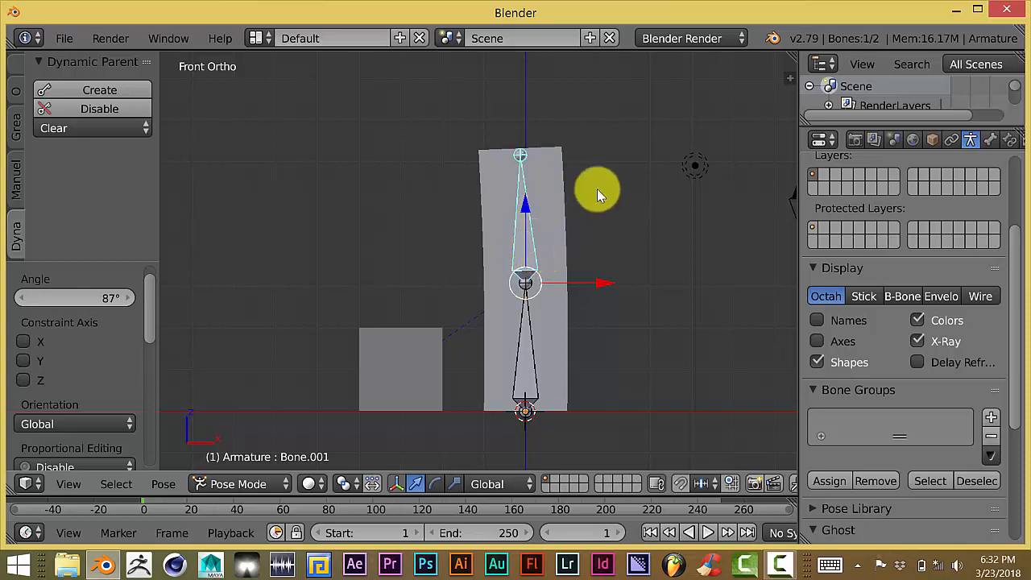
{"action": "mouse_move", "coordinate": [609, 186]}
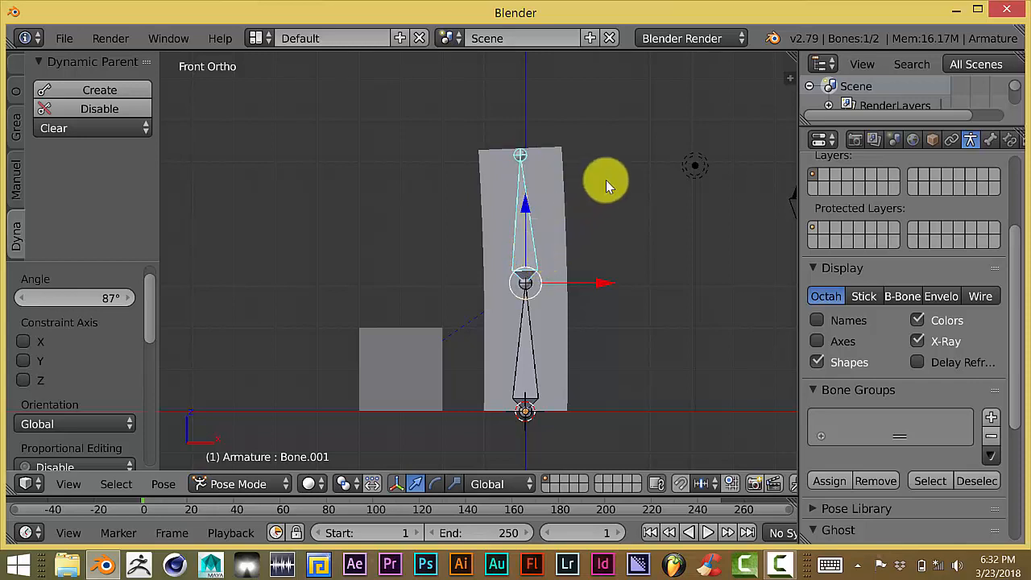